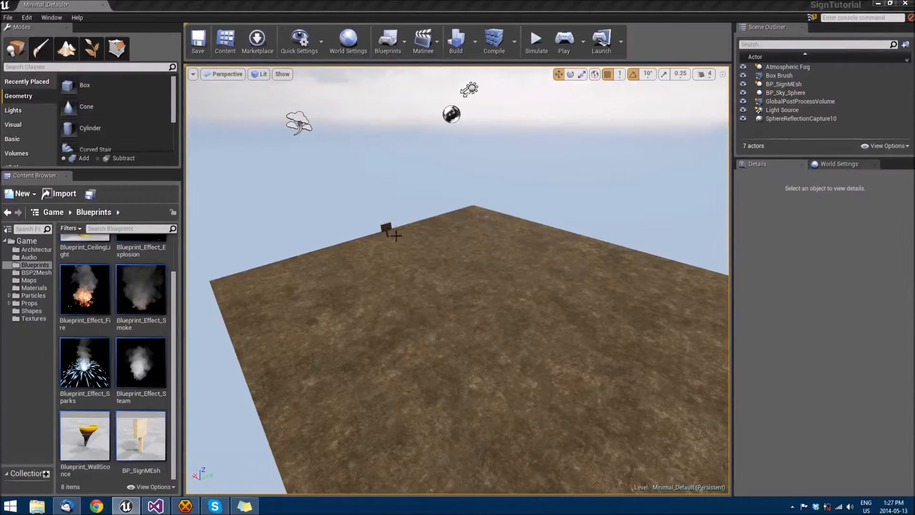
Step: Delete BP_SignMEsh, resize the floor box brush to 8000 by 8000, and duplicate it
{"action": "left_click", "coordinate": [779, 75]}
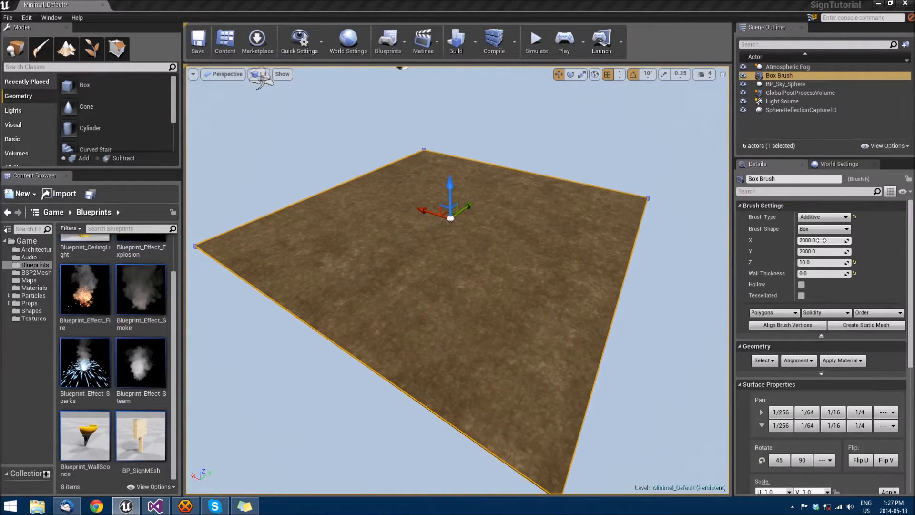
{"action": "left_click", "coordinate": [823, 240]}
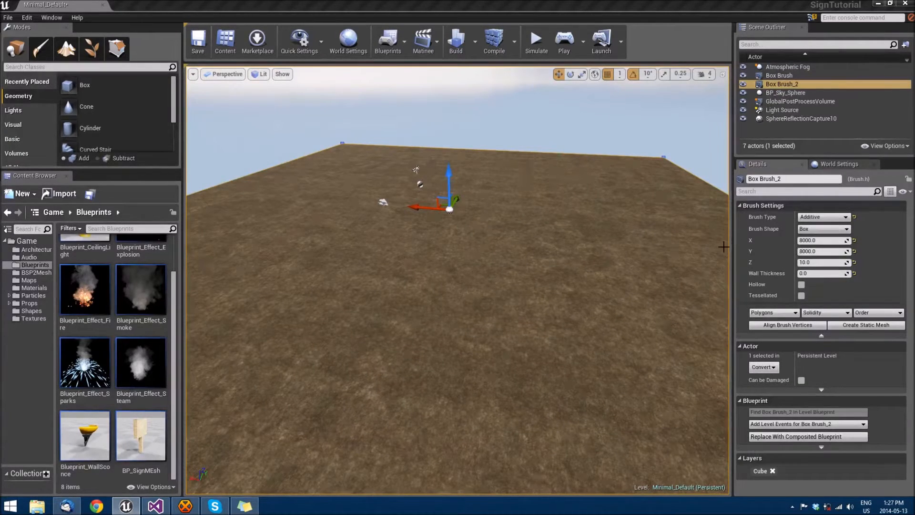
Step: Set Box Brush_2 to Y 10 and Z 400 and move it to the floor edge
{"action": "left_click", "coordinate": [820, 240]}
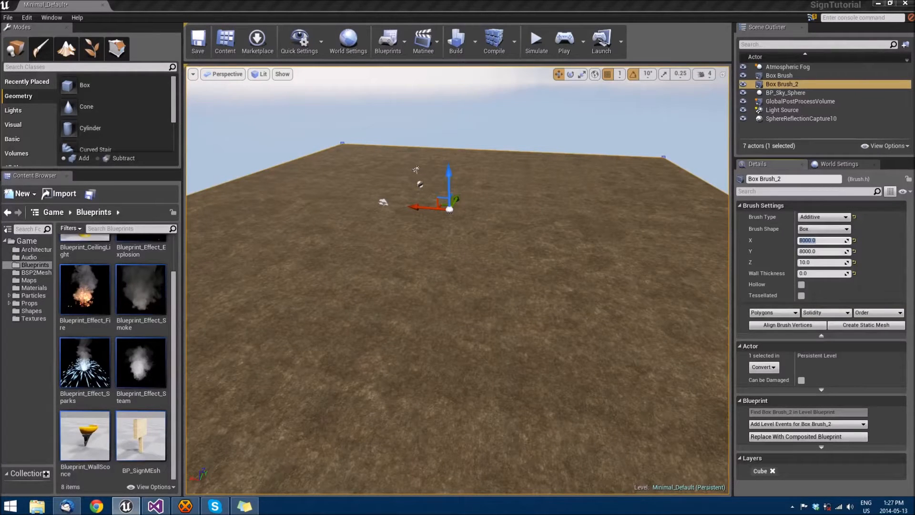
{"action": "left_click", "coordinate": [822, 251]}
{"action": "type", "text": "10"}
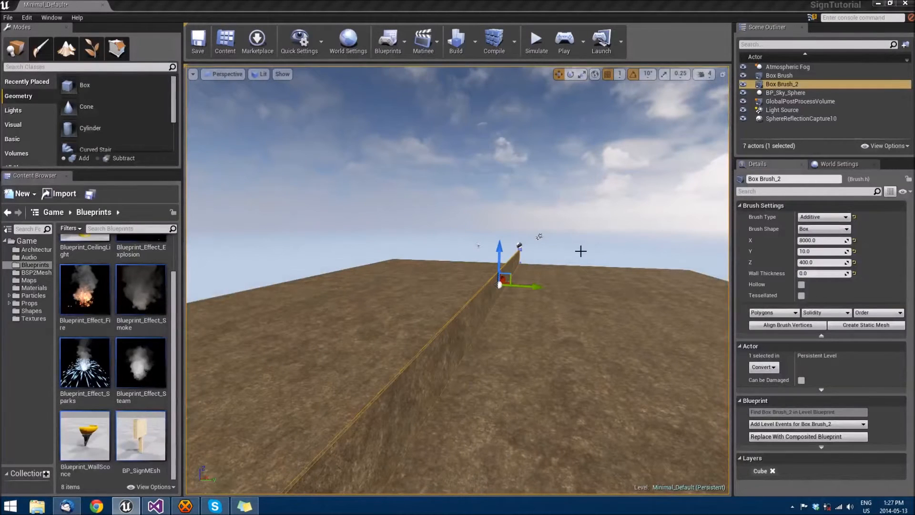
{"action": "mouse_move", "coordinate": [669, 74]}
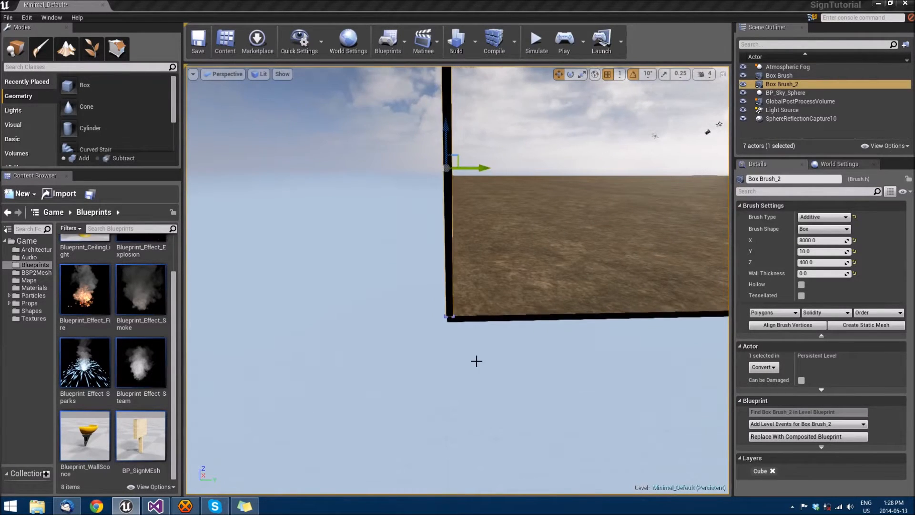
Step: Duplicate the wall brush twice, rotating and placing the copies on two more floor edges
{"action": "left_click", "coordinate": [779, 75]}
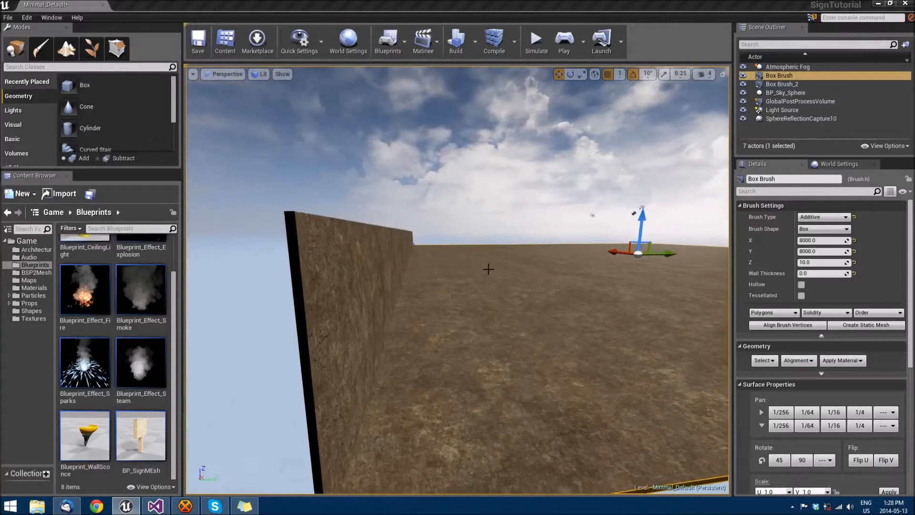
{"action": "left_click", "coordinate": [783, 84]}
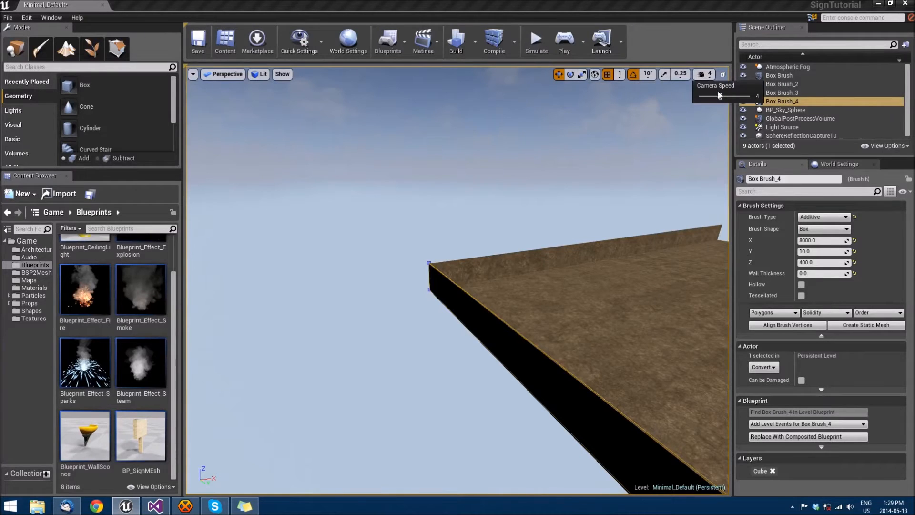
Step: Raise the camera speed and place duplicate wall Box Brush_5 on the last open edge
{"action": "left_click", "coordinate": [787, 109]}
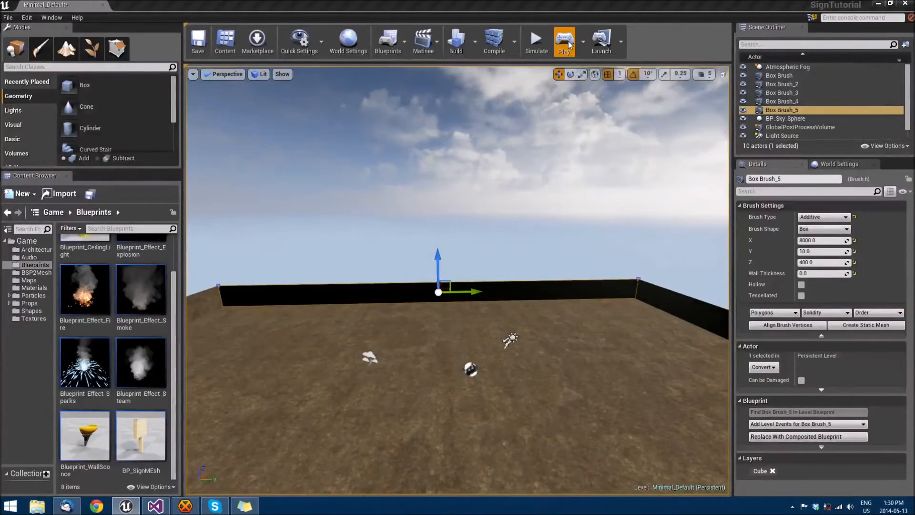
{"action": "left_click", "coordinate": [563, 38]}
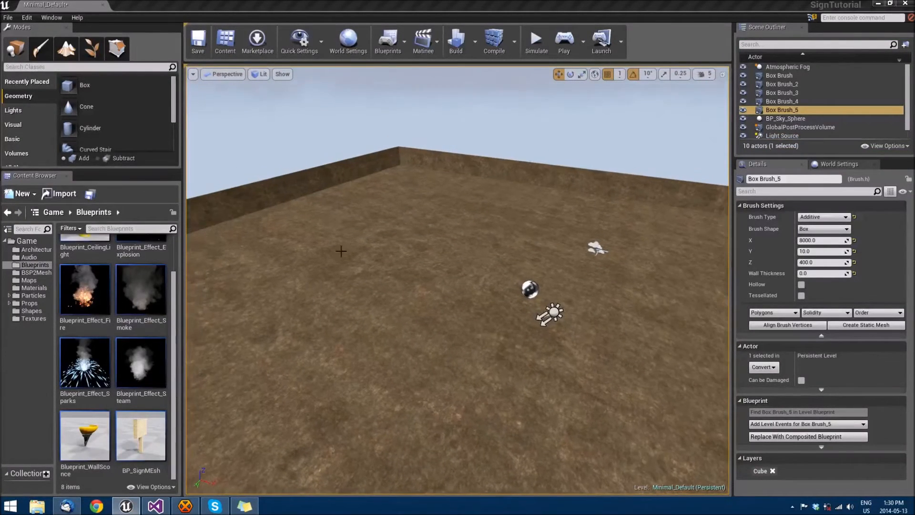
Step: Apply M_Ground_Gravel from the Materials folder to the floor and select the directional light
{"action": "left_click", "coordinate": [33, 287]}
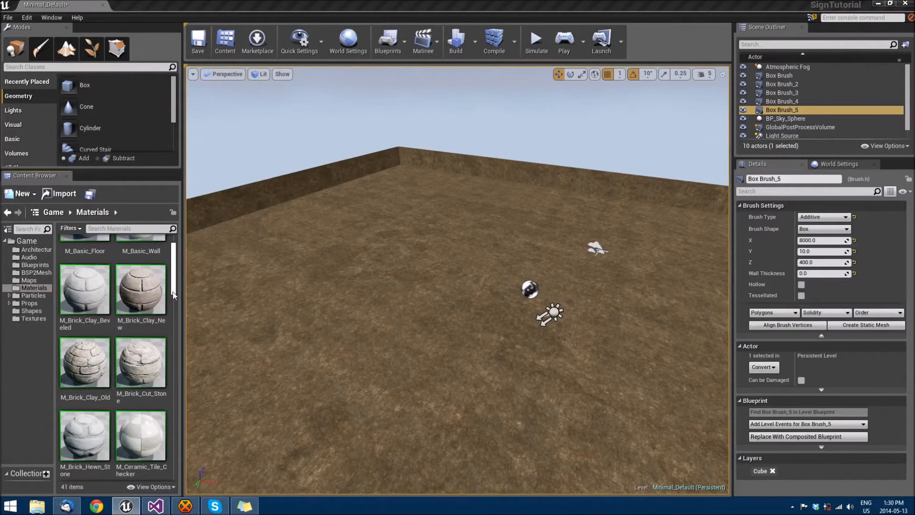
{"action": "scroll", "scroll_direction": "down", "scroll_amount": 3}
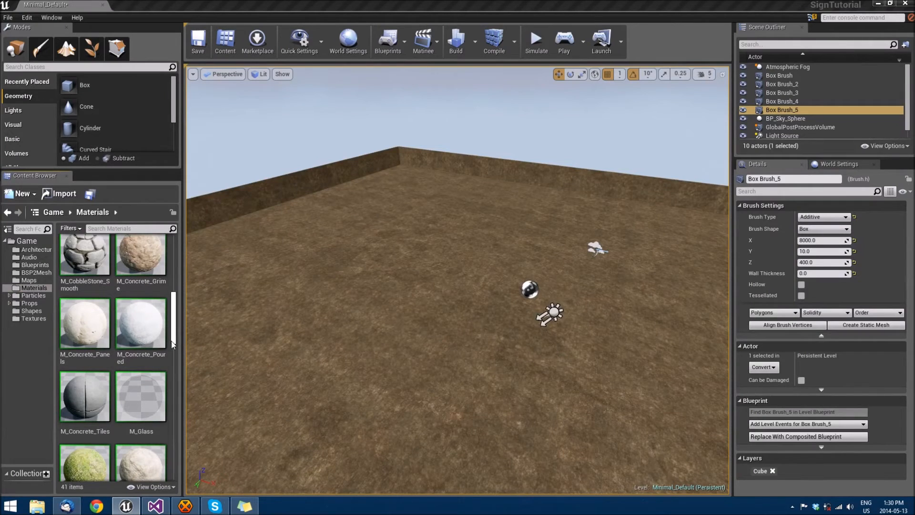
{"action": "mouse_move", "coordinate": [157, 327]}
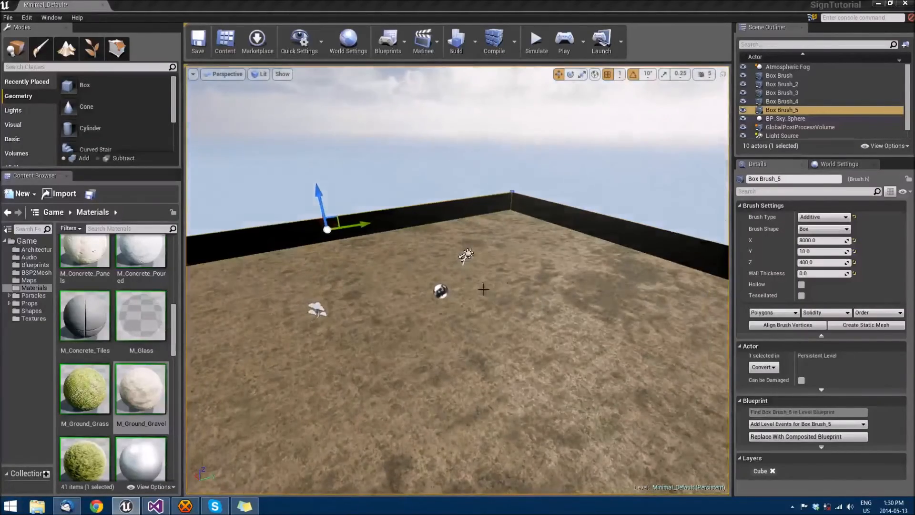
{"action": "left_click", "coordinate": [782, 136]}
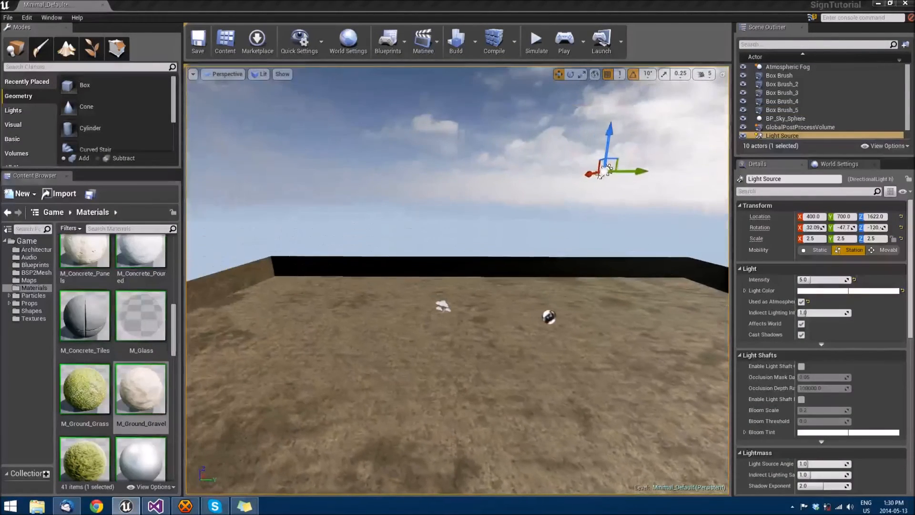
Step: Start the level's lighting build from the toolbar Build button
{"action": "left_click", "coordinate": [456, 41]}
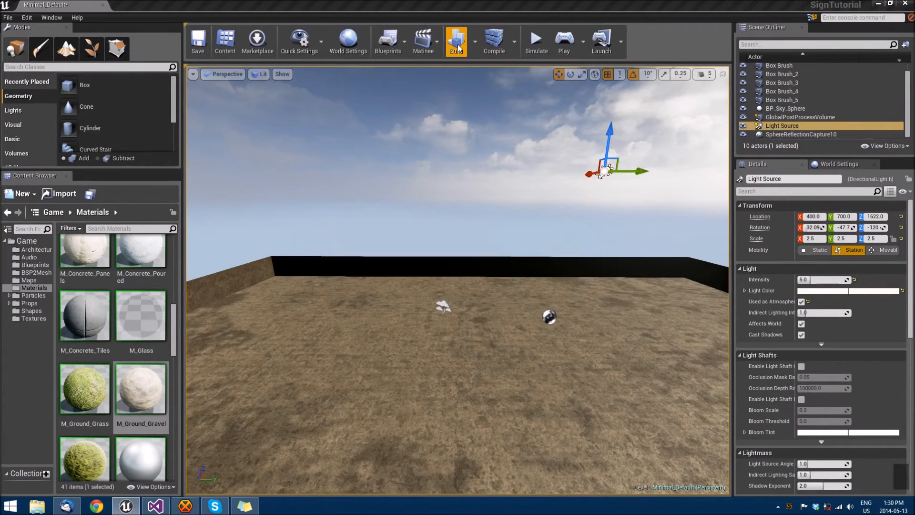
{"action": "left_click", "coordinate": [456, 39]}
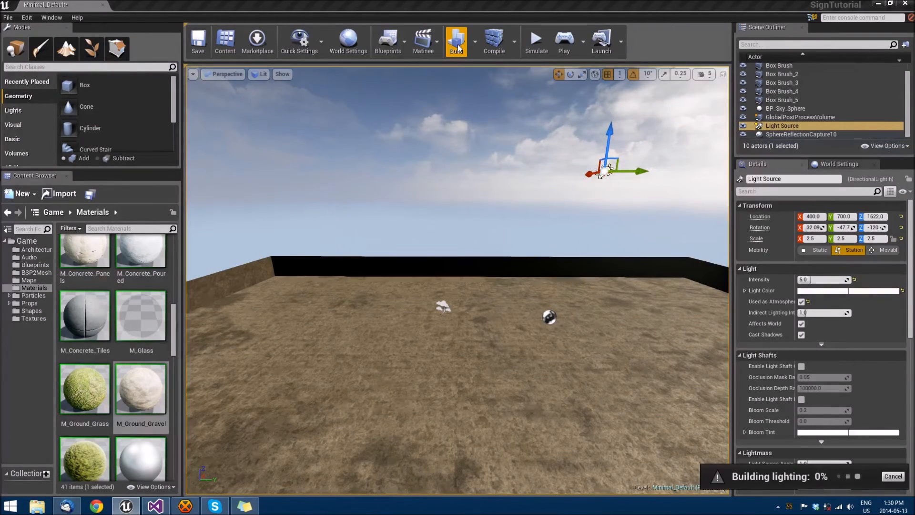